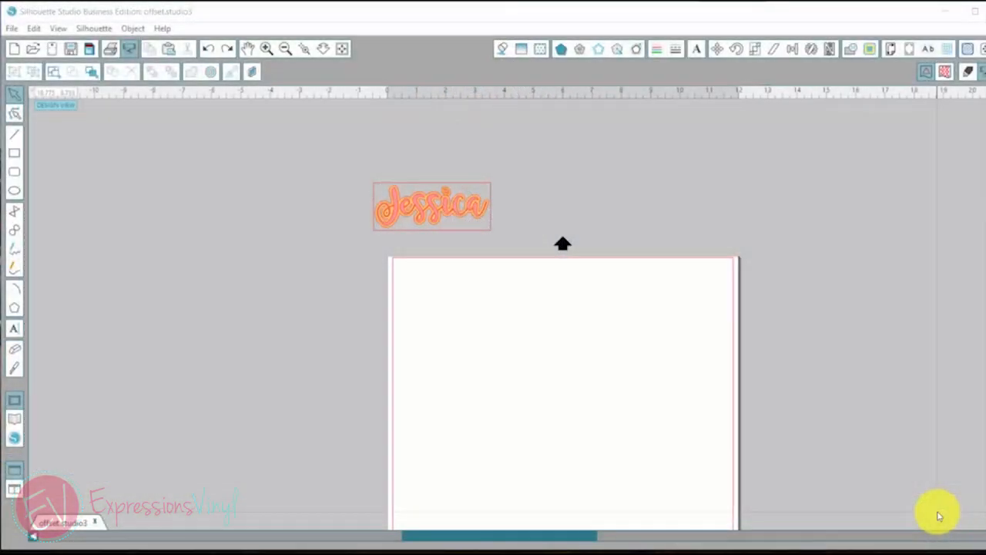
mouse_move(681, 490)
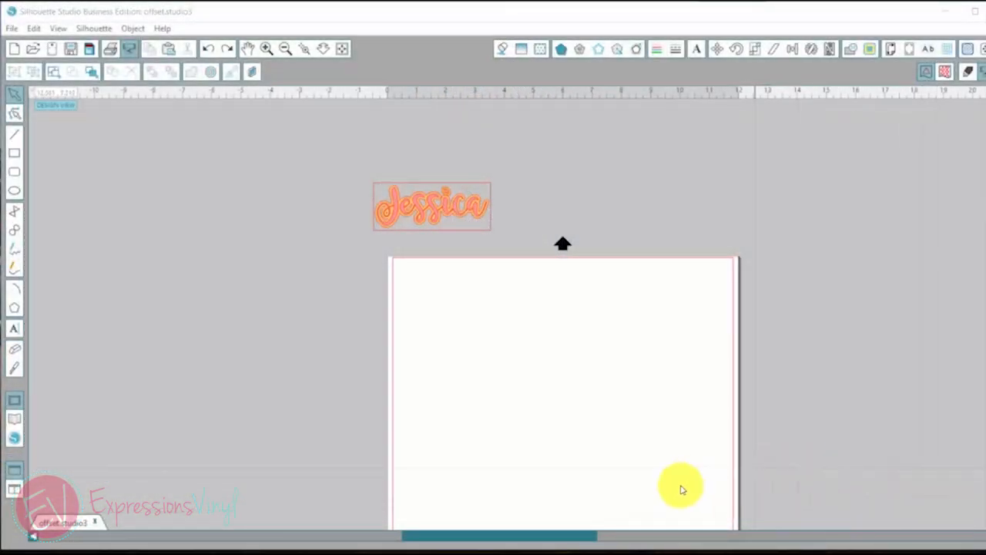
mouse_move(401, 308)
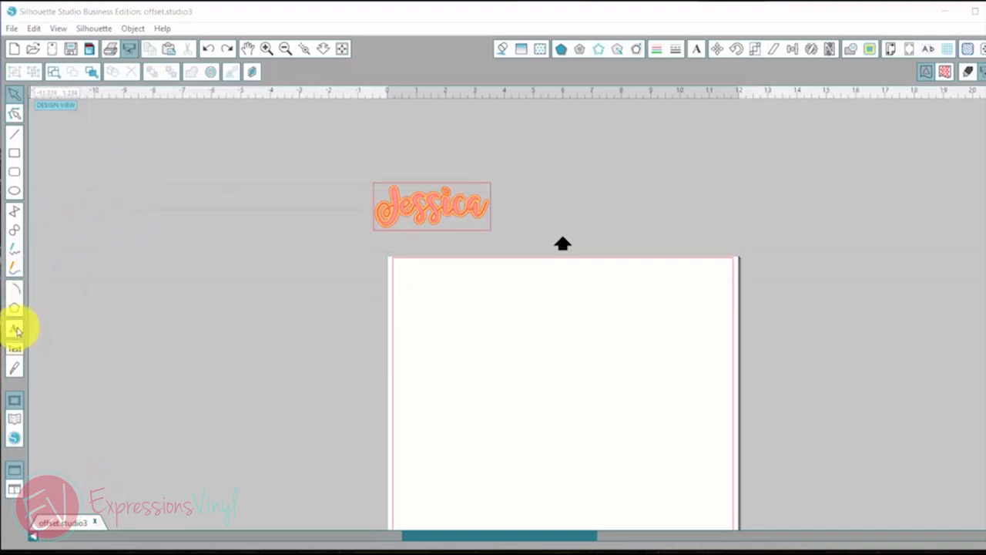
Type 'Jessica' as a new text object and set it in the Magnolia Sky script font
click(14, 330)
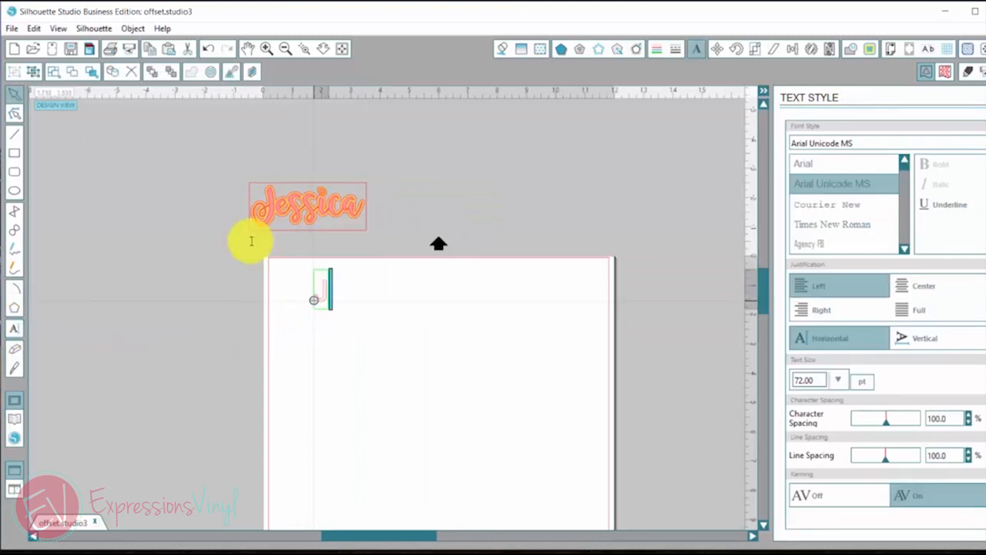
text(Jessica)
click(888, 144)
text(mag)
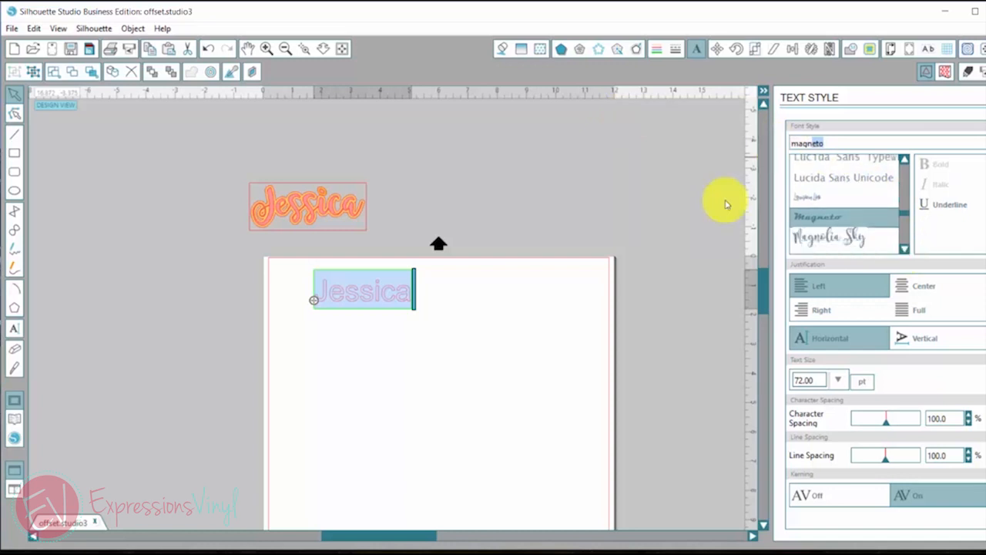
click(829, 224)
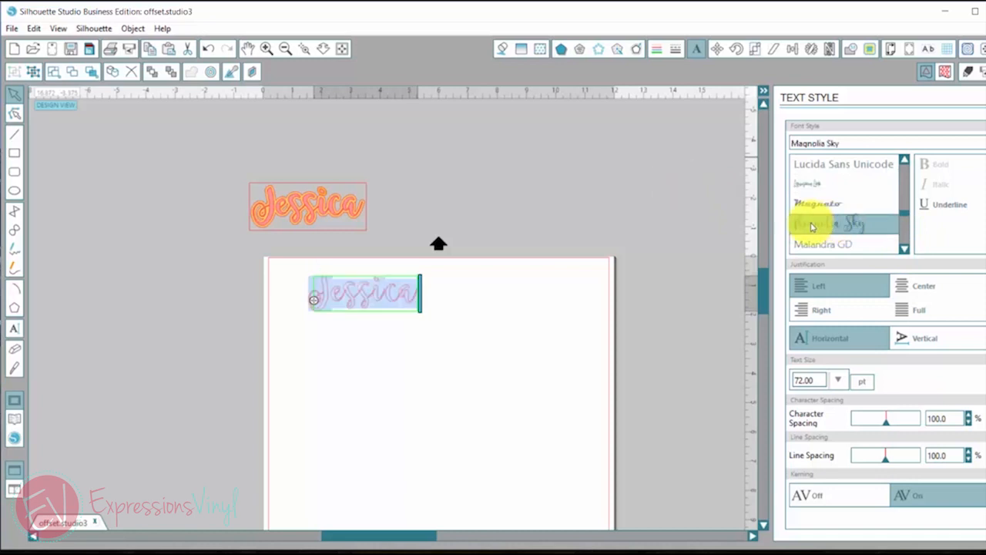
click(829, 223)
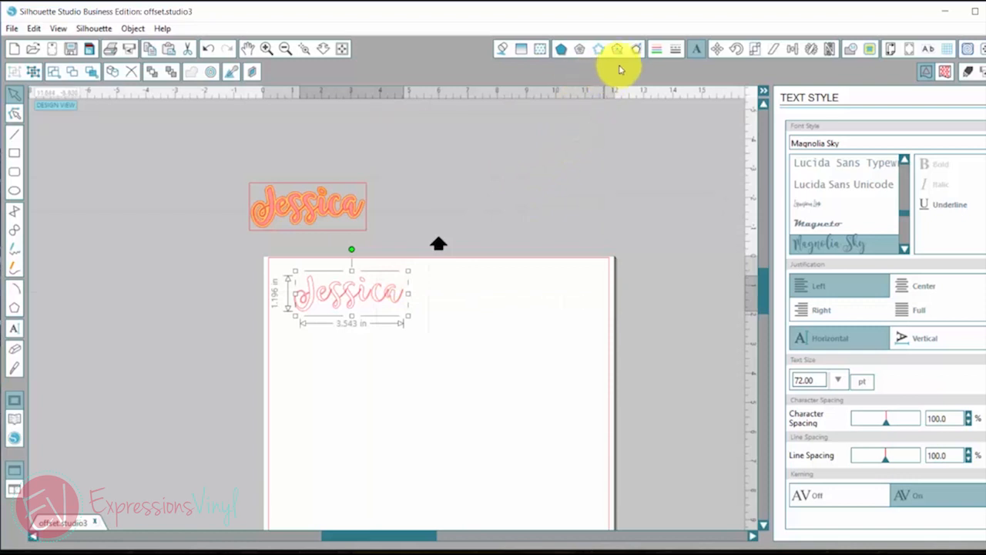
mouse_move(636, 48)
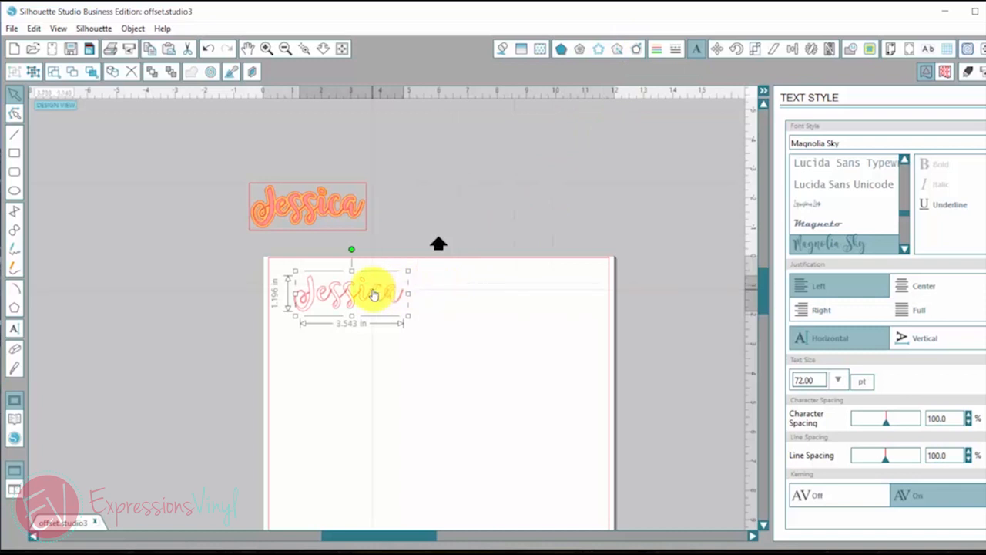
From the text's right-click menu, configure an Offset of about 0.082 in with Round corners
right_click(347, 292)
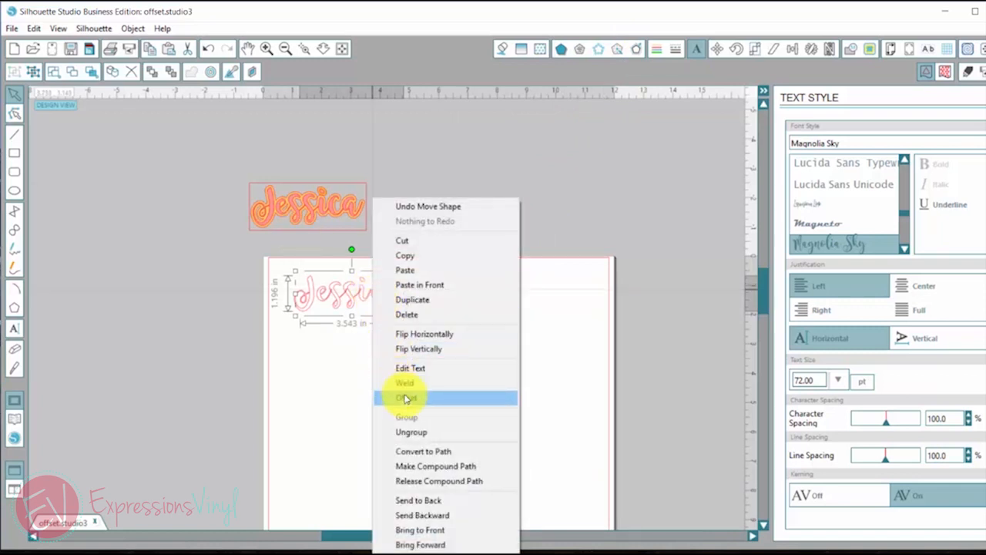
click(406, 397)
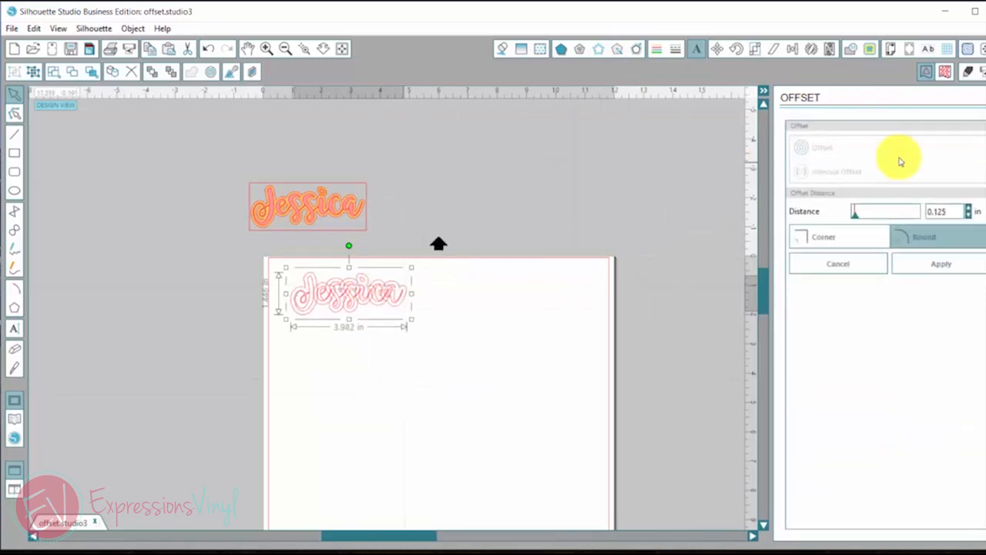
mouse_move(900, 176)
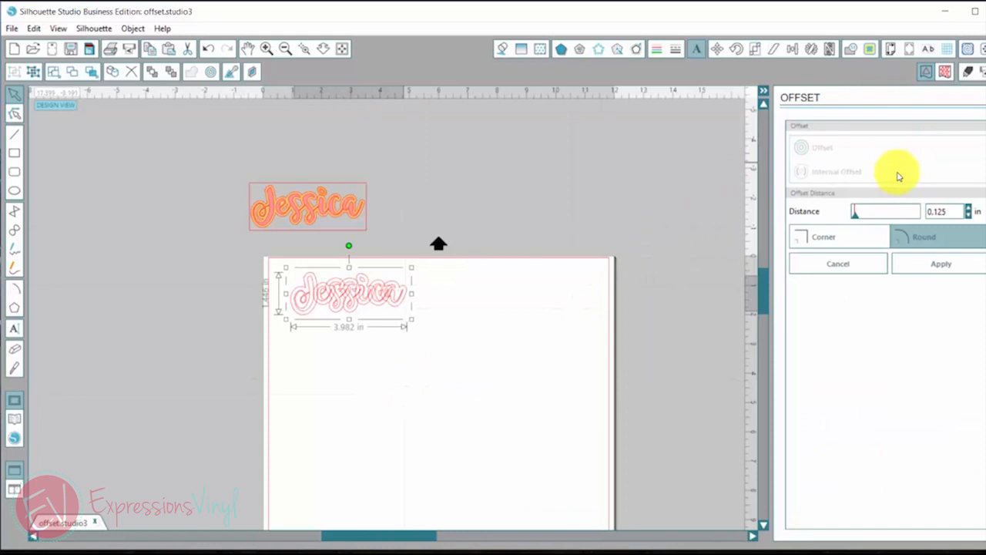
mouse_move(804, 214)
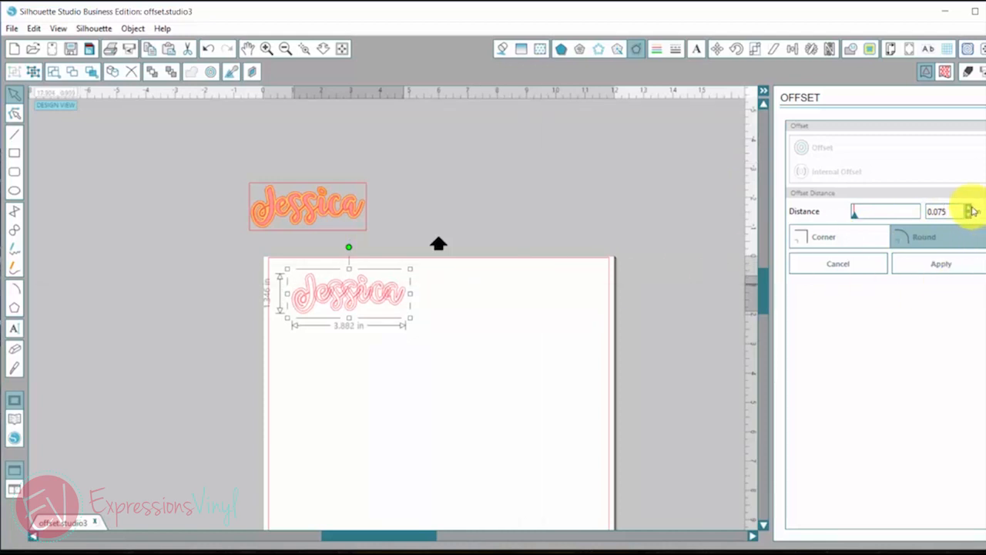
click(967, 208)
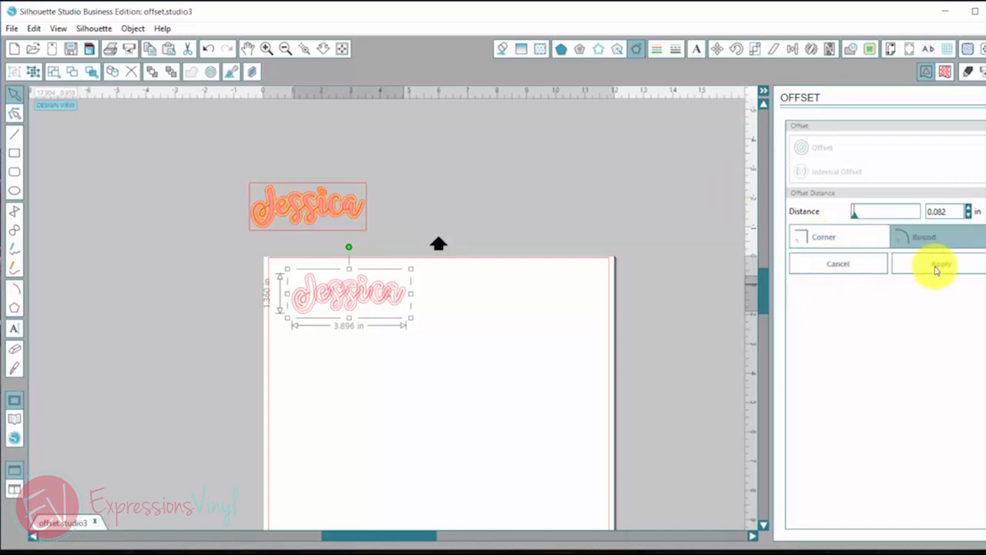
Apply the rounded offset and select the text together with its outline for orange fill
click(940, 262)
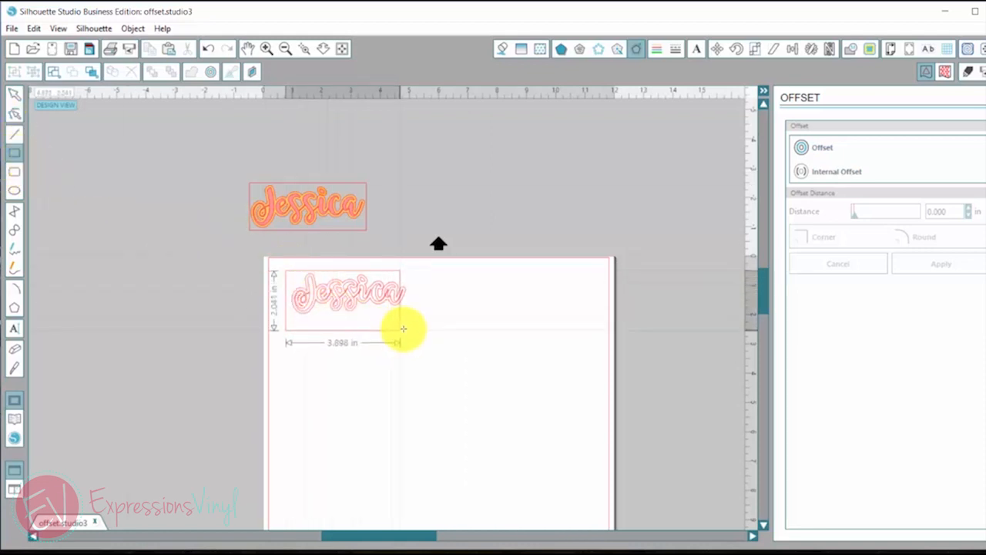
drag(404, 330, 406, 315)
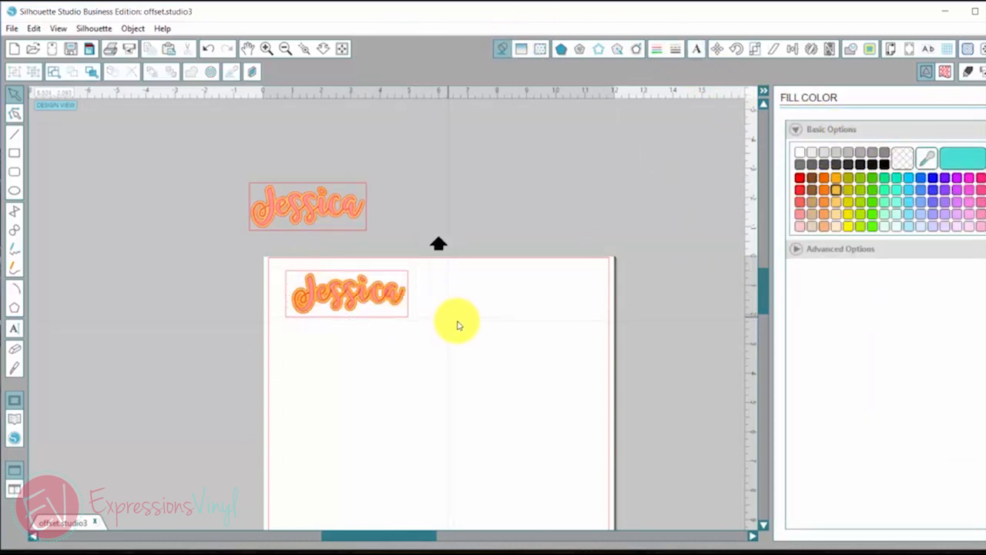
mouse_move(265, 262)
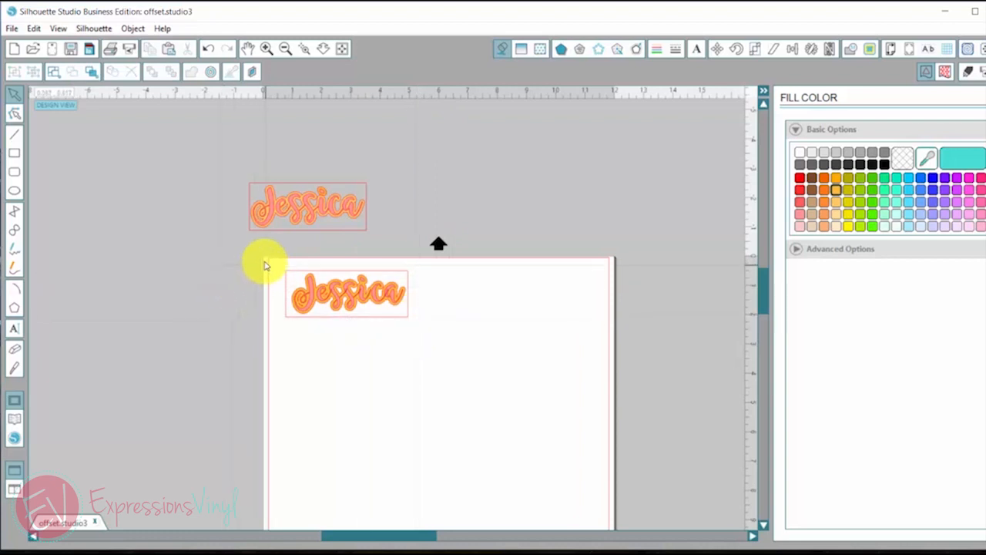
Duplicate the orange Jessica design, ungroup the copy and separate its orange offset from the pink text
click(346, 293)
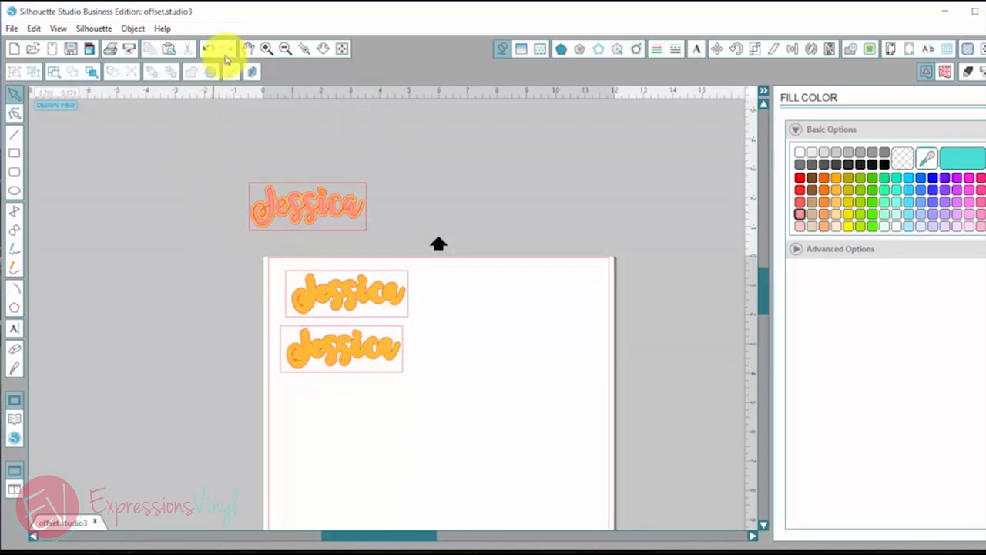
click(342, 348)
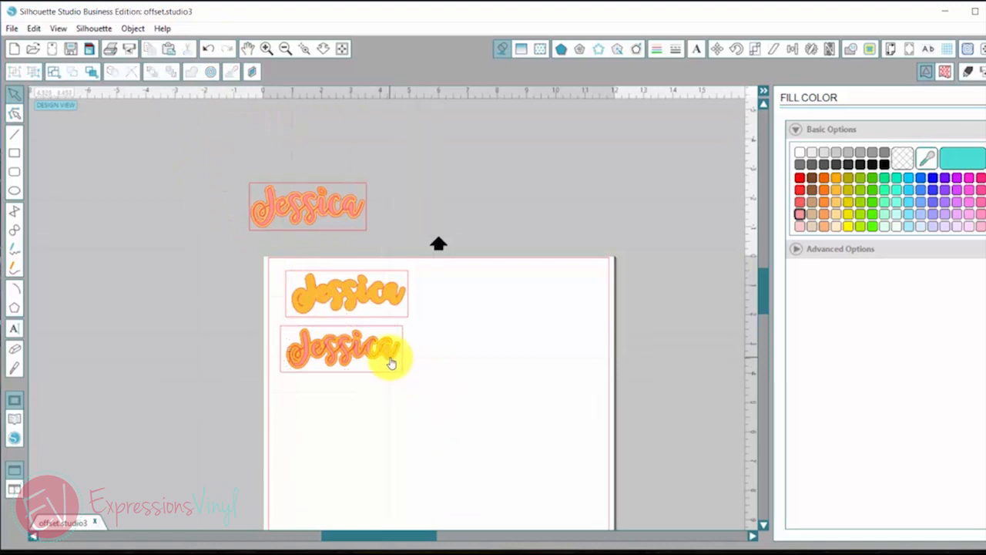
click(342, 348)
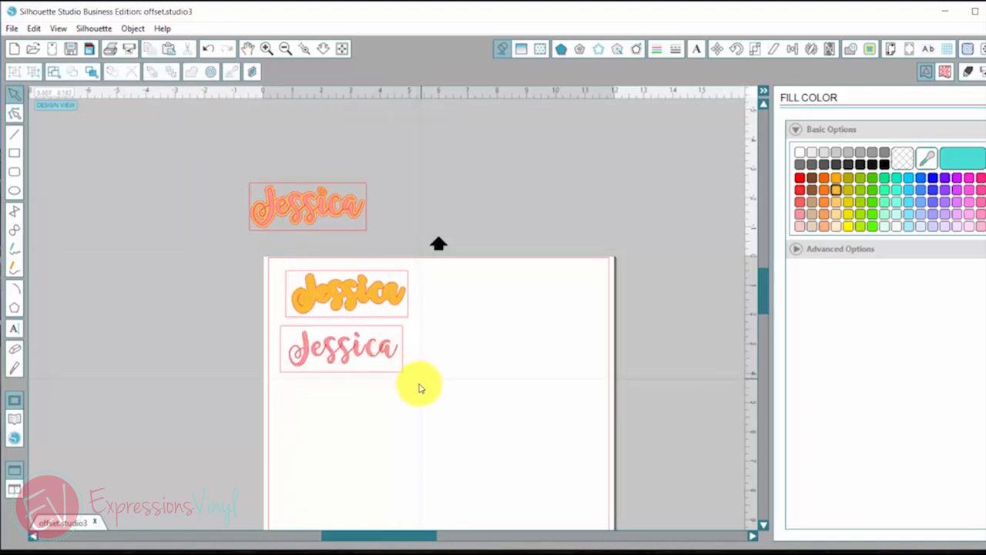
click(341, 348)
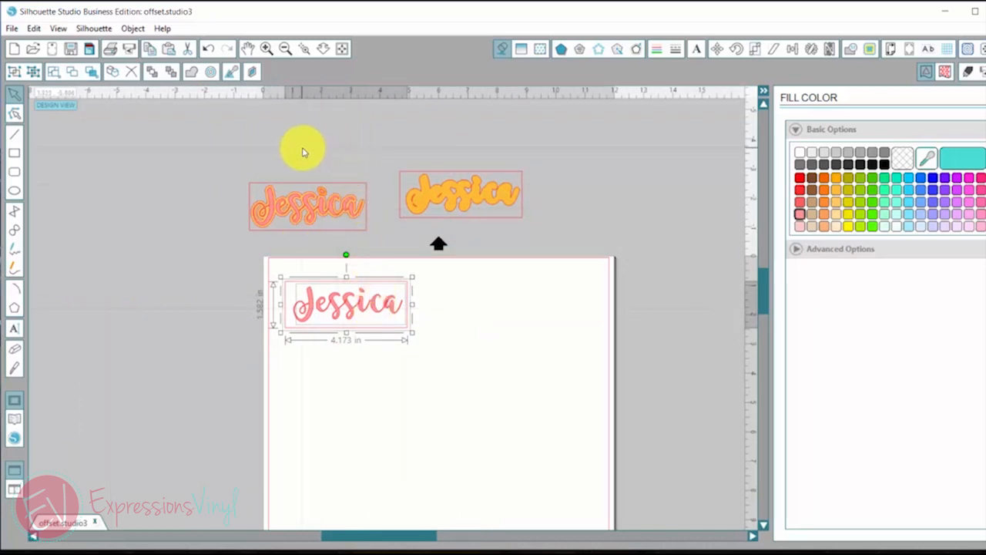
mouse_move(255, 147)
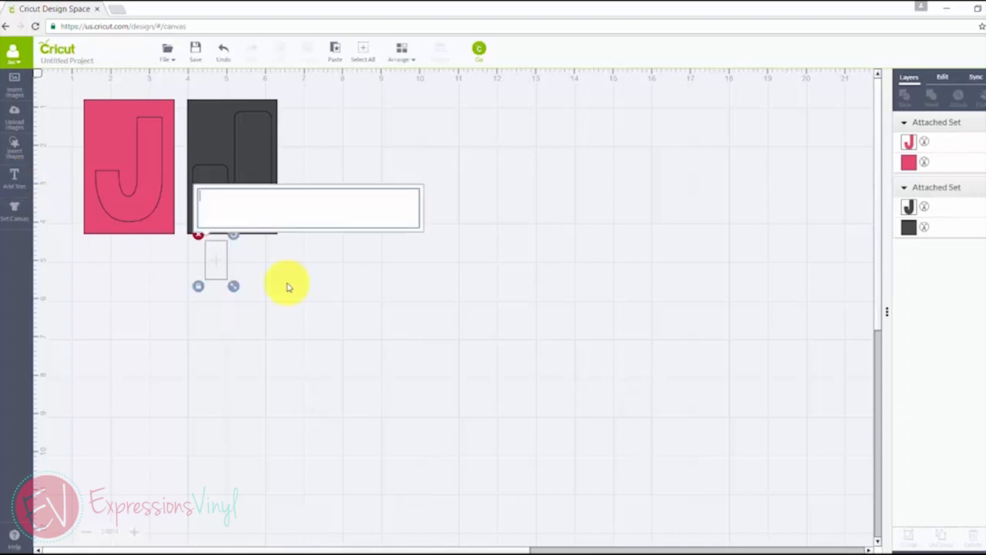
Add a small purple J, move it toward the canvas centre and select the two-colour J group
text(J)
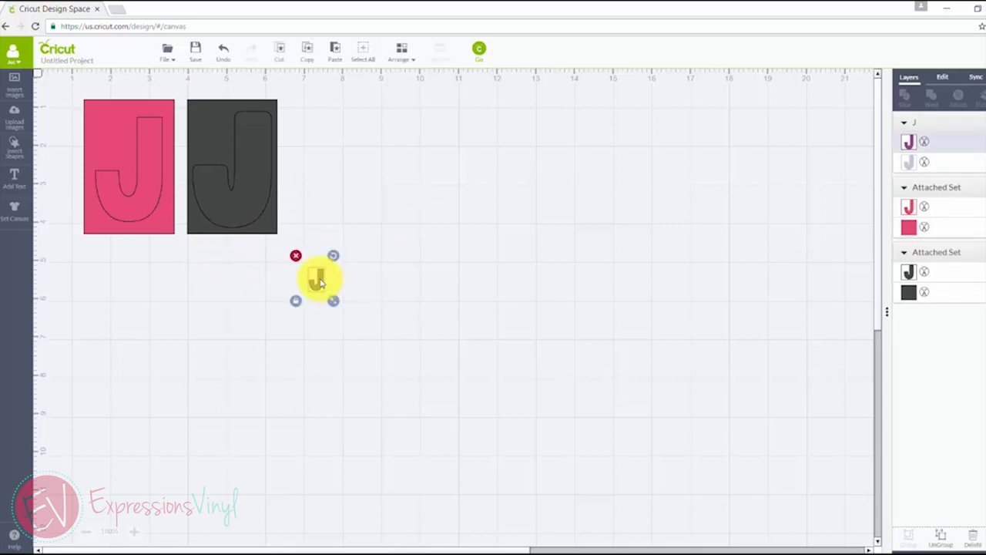
mouse_move(453, 265)
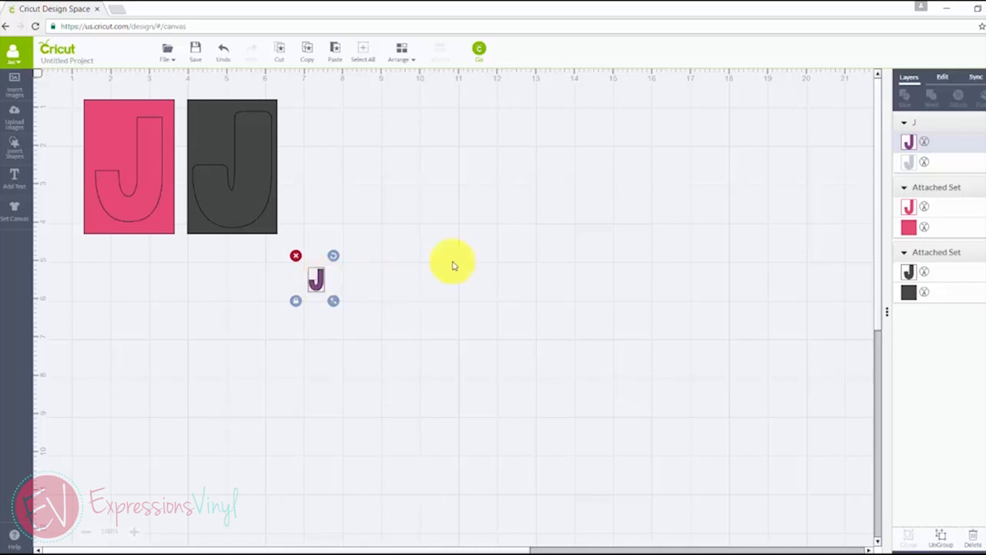
click(943, 77)
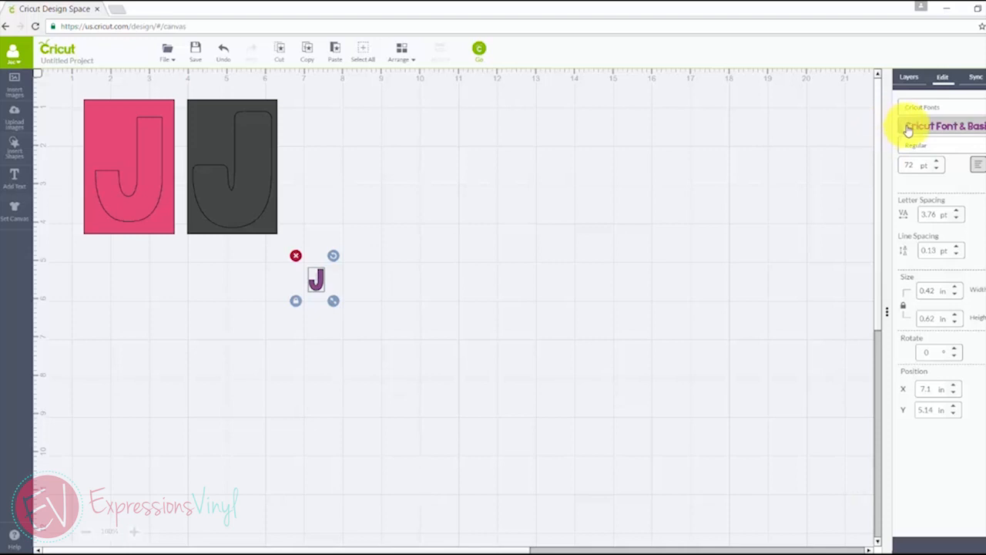
mouse_move(917, 126)
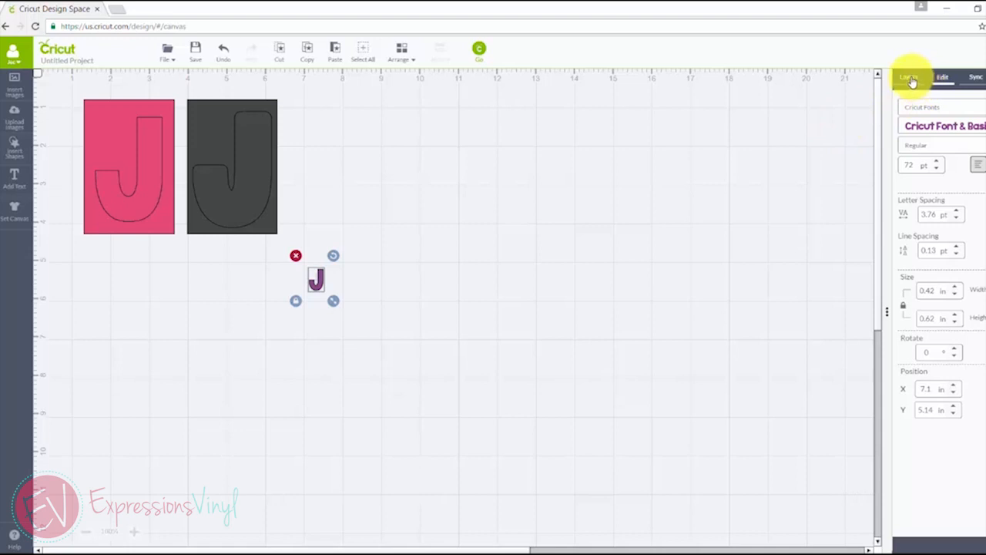
click(909, 77)
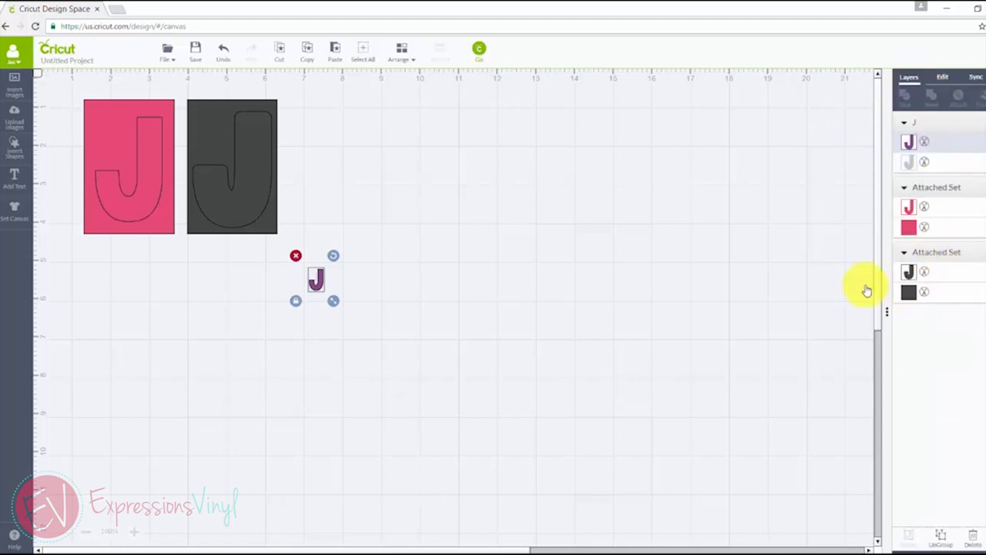
drag(316, 279, 444, 229)
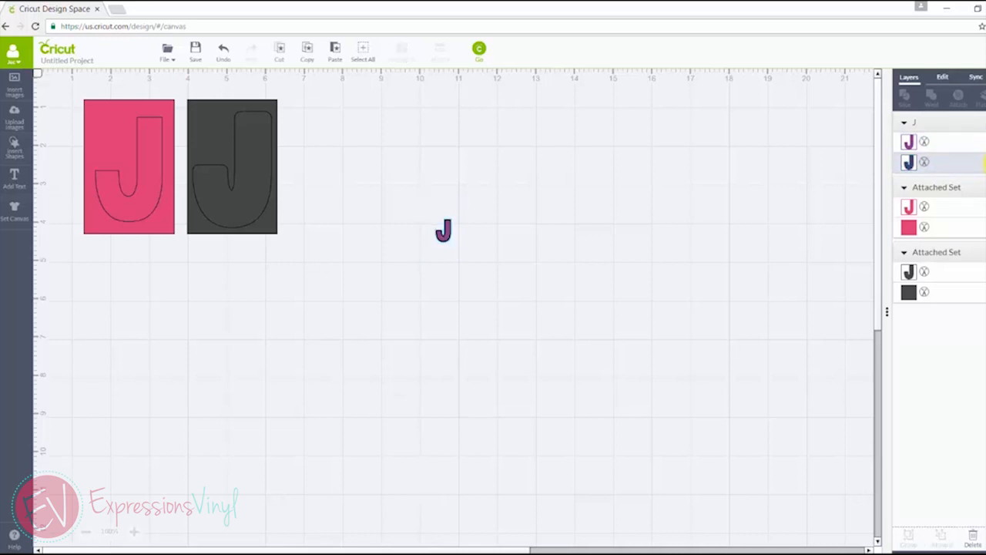
click(443, 231)
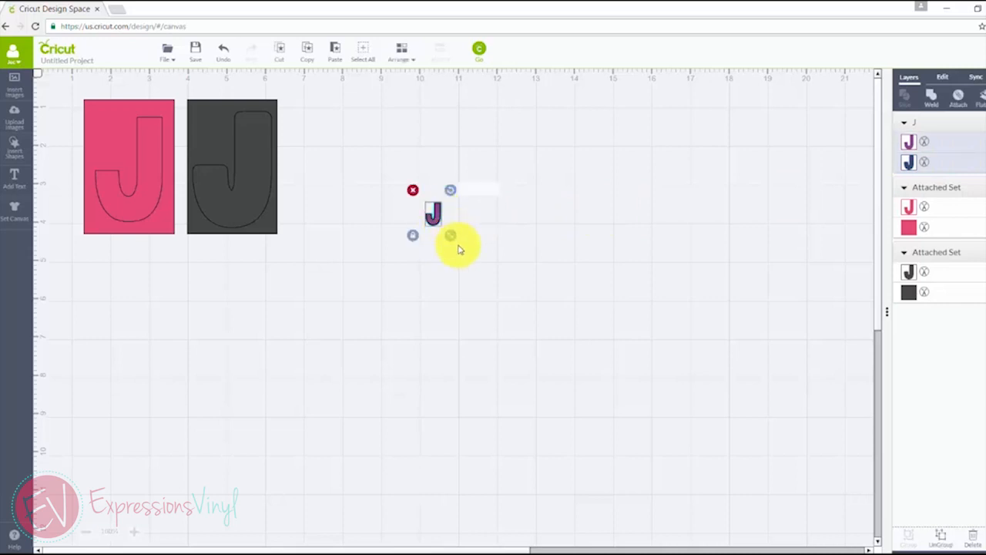
Enlarge the two-colour J and ungroup it into separate purple and navy layers
drag(450, 234, 490, 295)
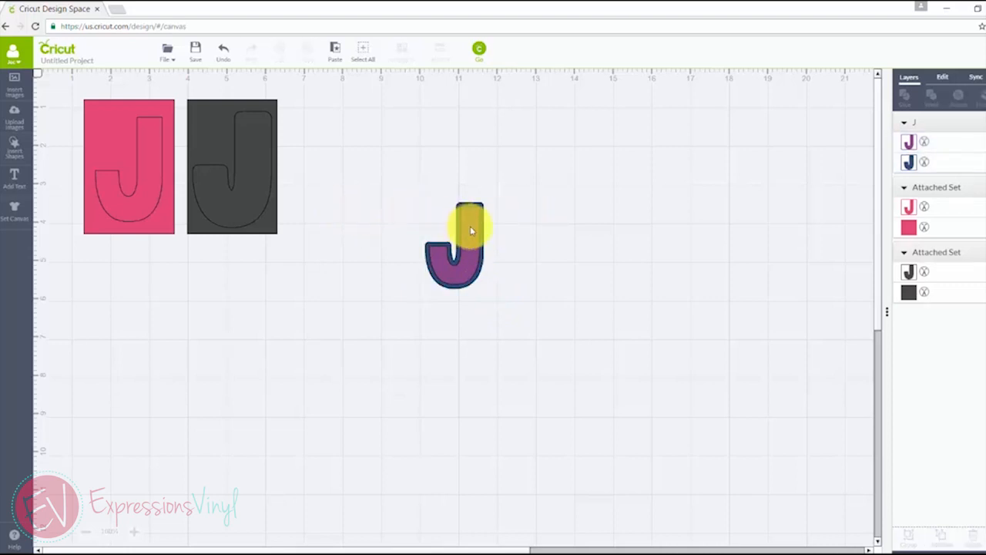
right_click(470, 231)
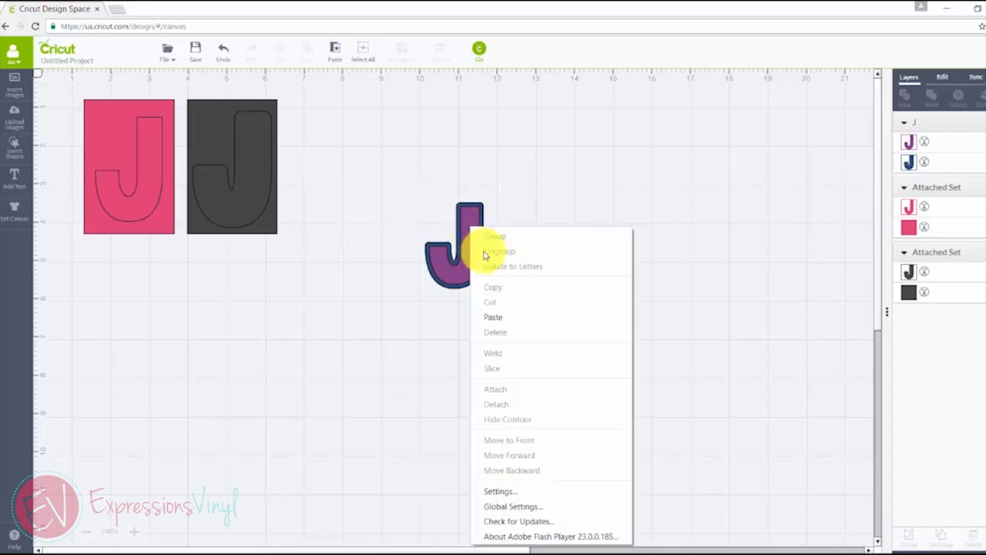
click(496, 235)
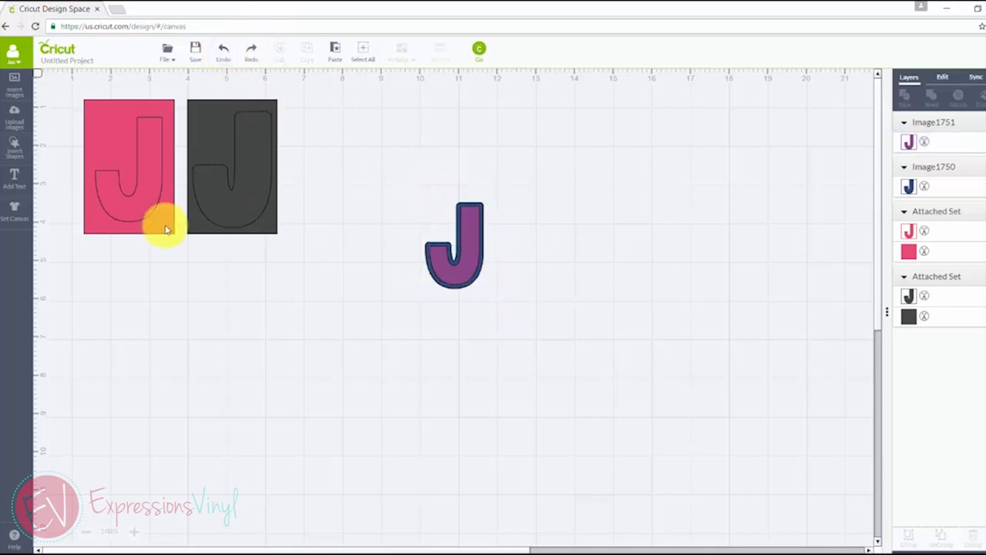
Insert a Square shape and position the purple J over the gray box
click(13, 146)
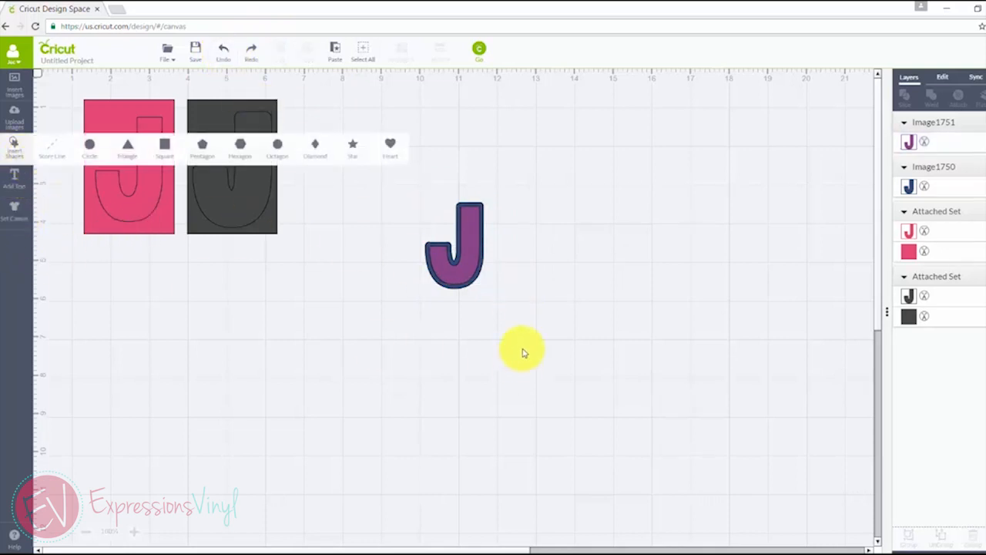
click(163, 146)
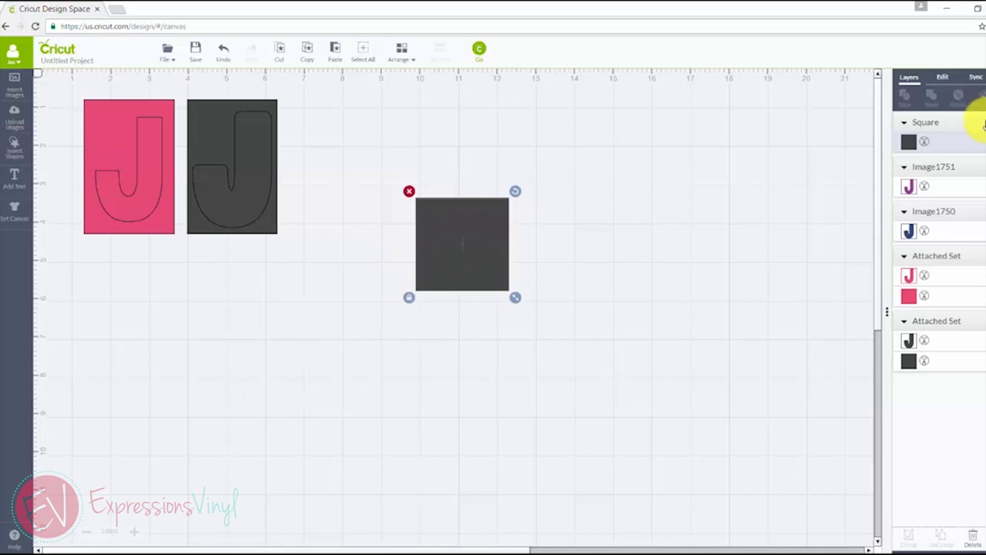
click(943, 77)
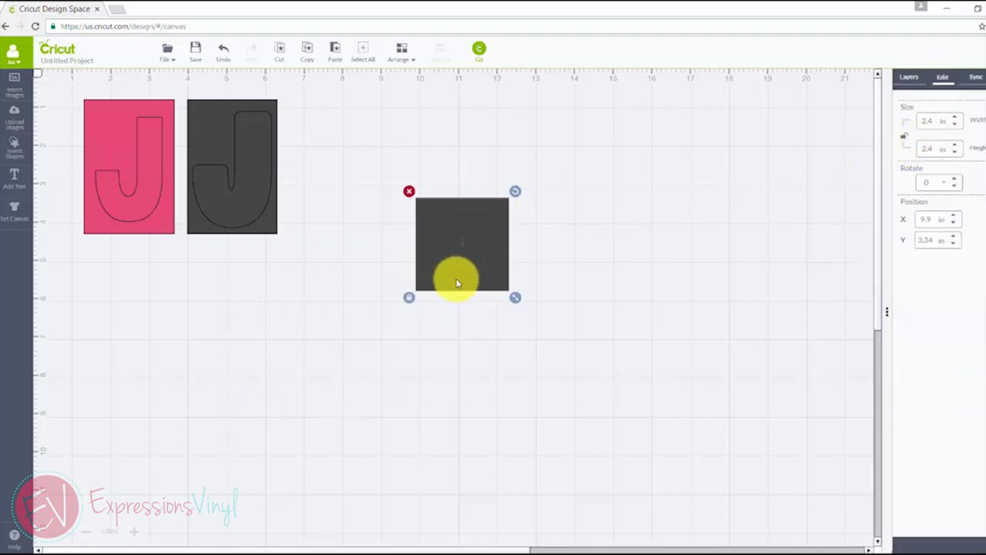
mouse_move(527, 486)
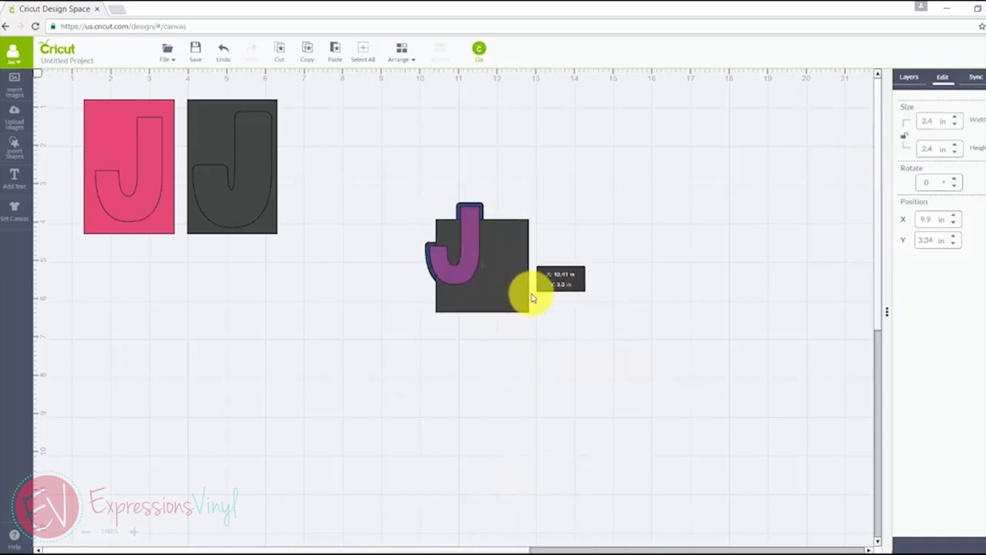
drag(532, 296, 508, 265)
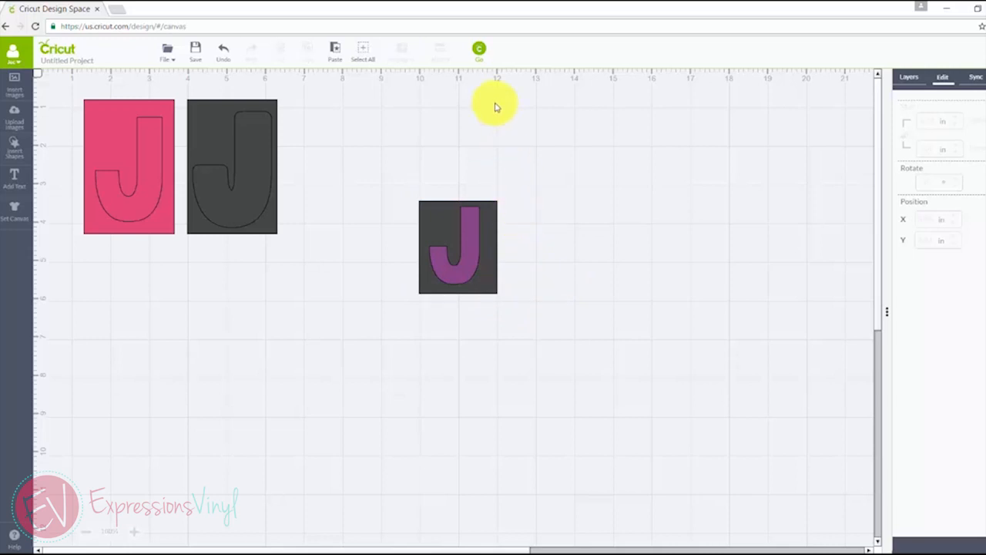
mouse_move(397, 185)
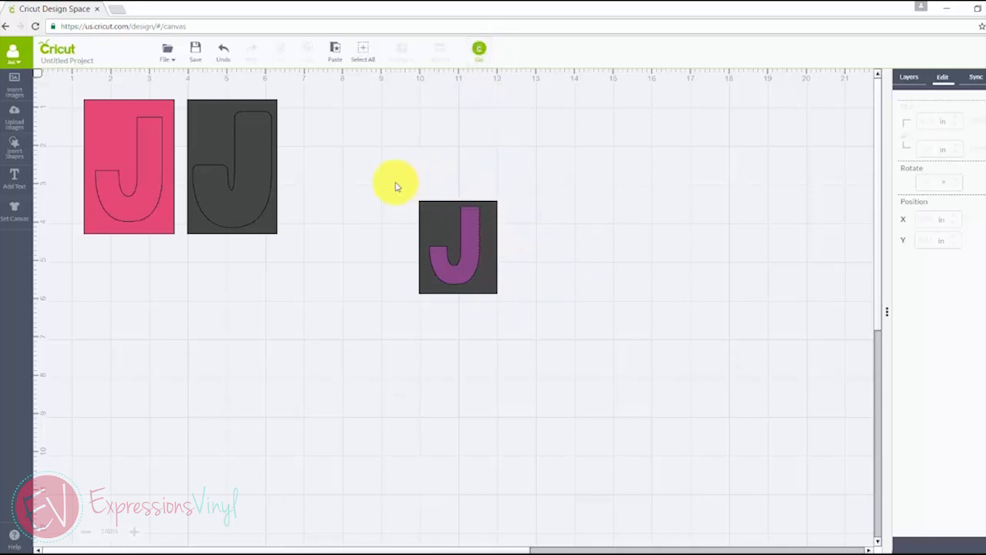
Duplicate the boxed J and move a gray box under the navy J so each J has its own box
click(457, 246)
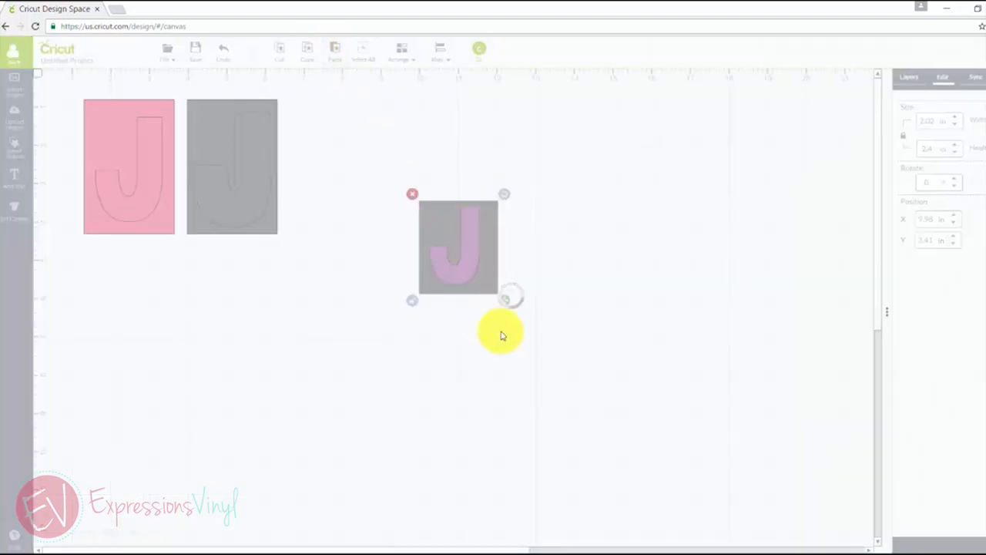
drag(460, 247, 527, 274)
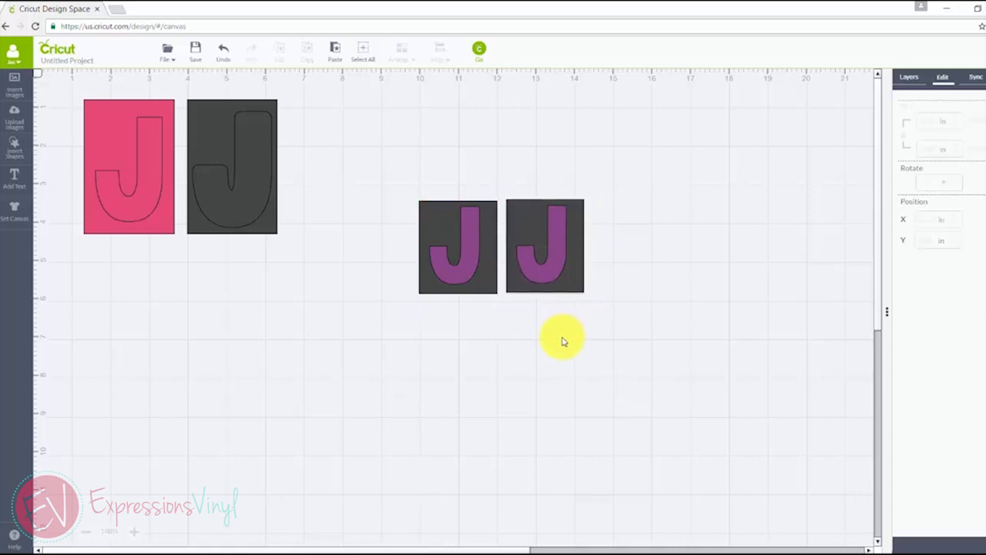
mouse_move(555, 252)
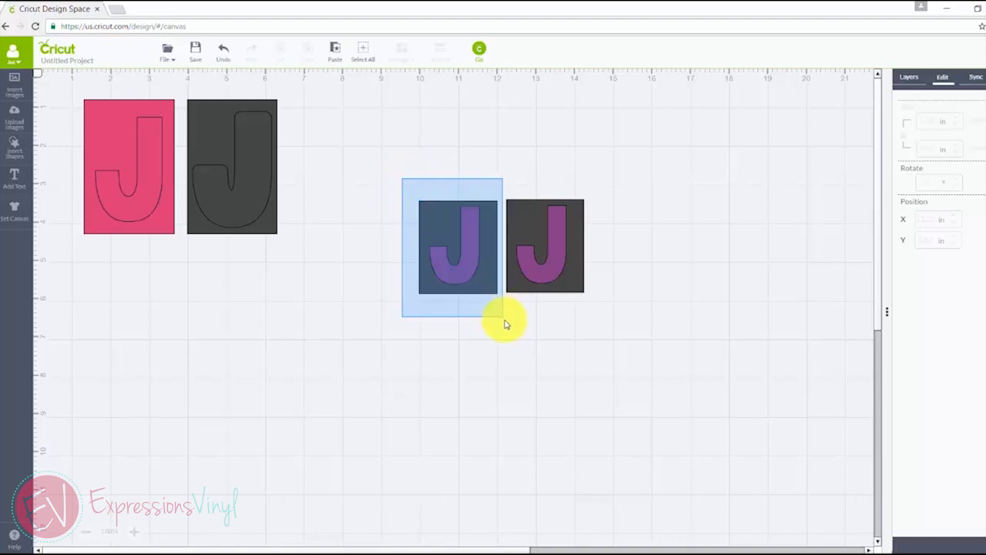
click(459, 247)
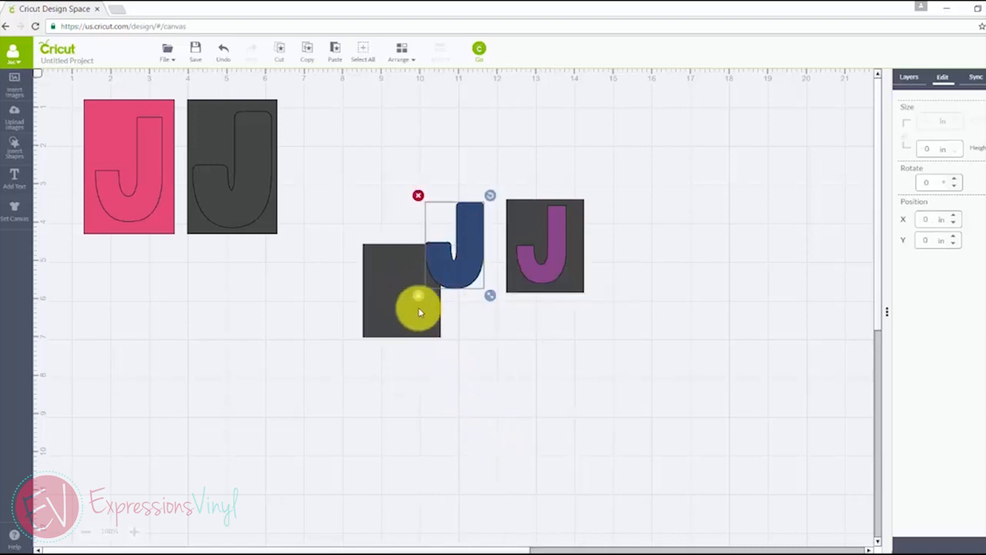
drag(419, 312, 444, 245)
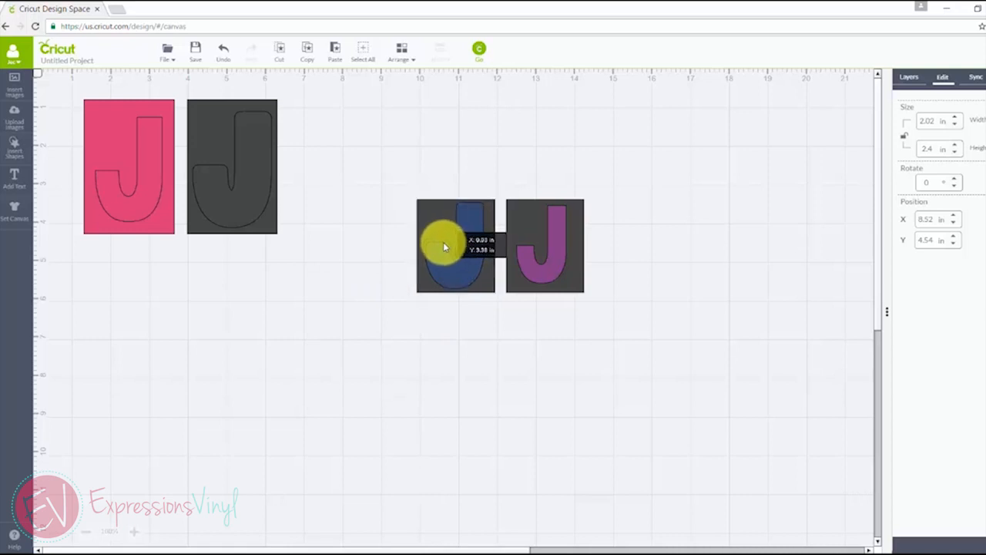
Align and Attach the navy J to its box, then Attach the purple J to its box
drag(444, 247, 481, 275)
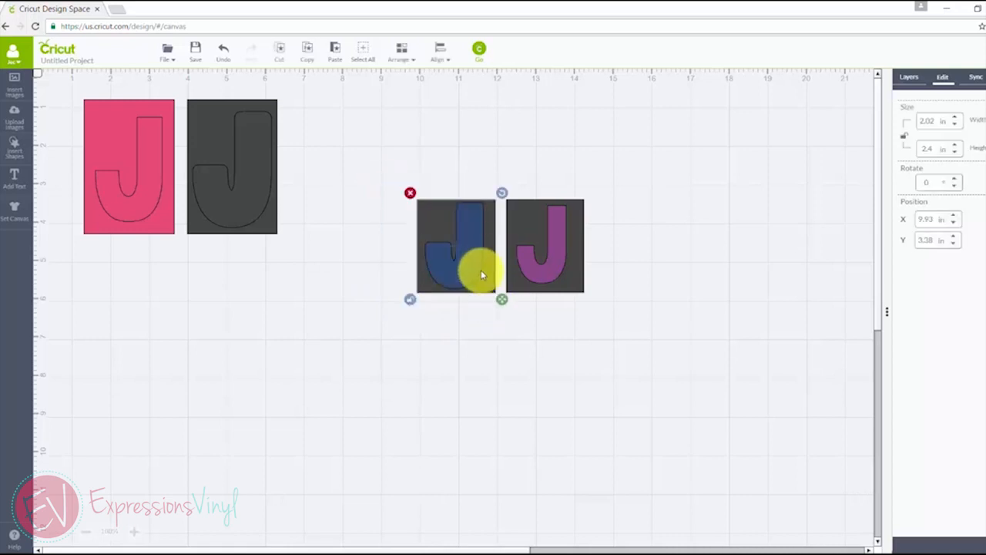
right_click(481, 274)
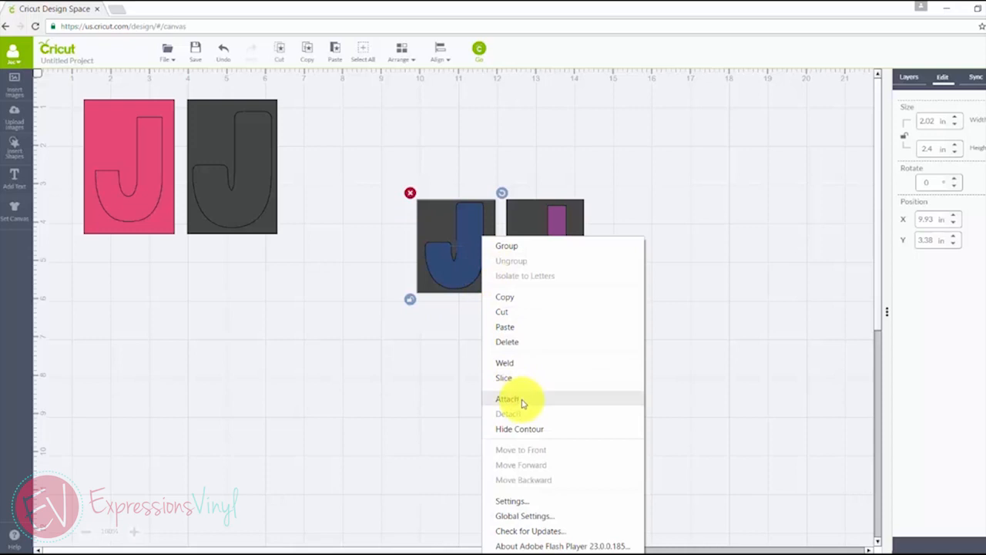
click(507, 398)
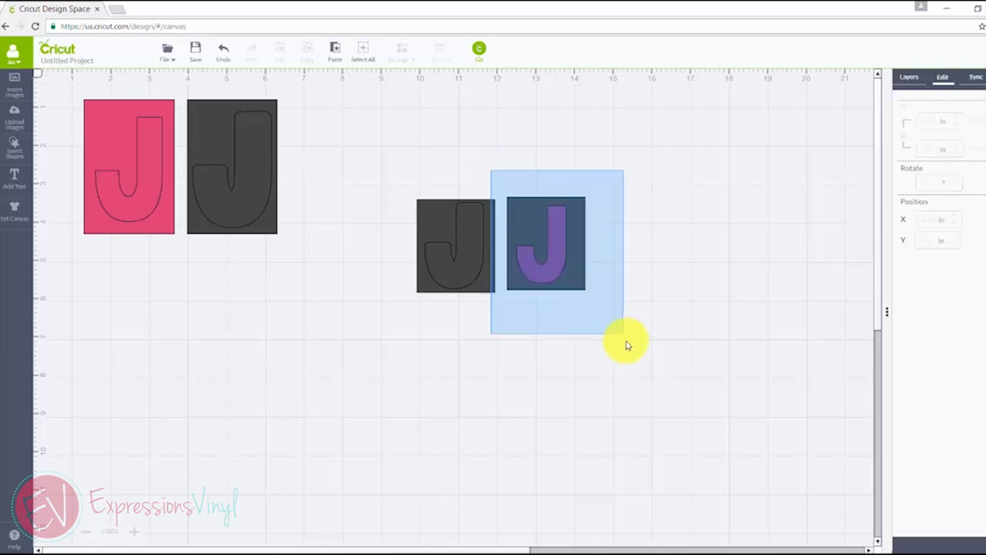
right_click(547, 243)
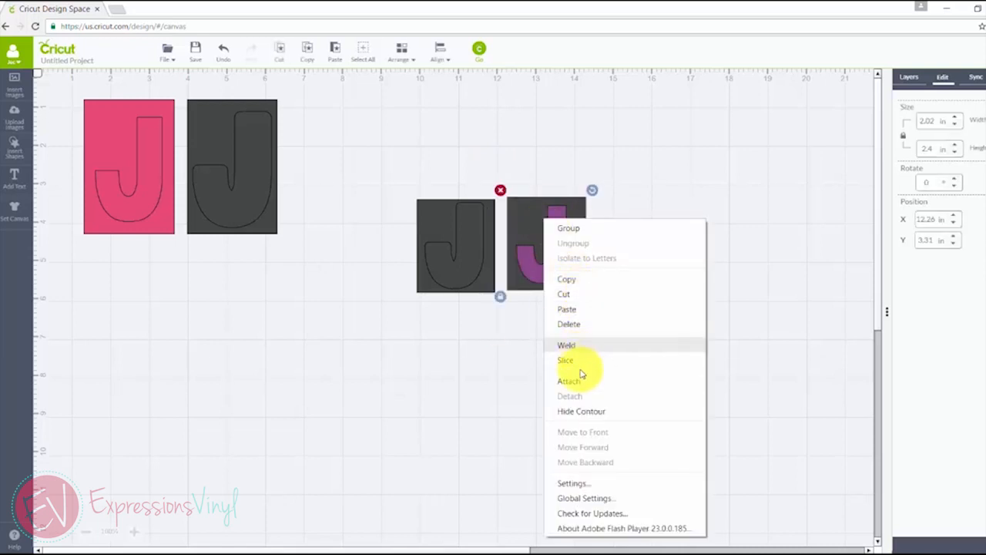
click(567, 345)
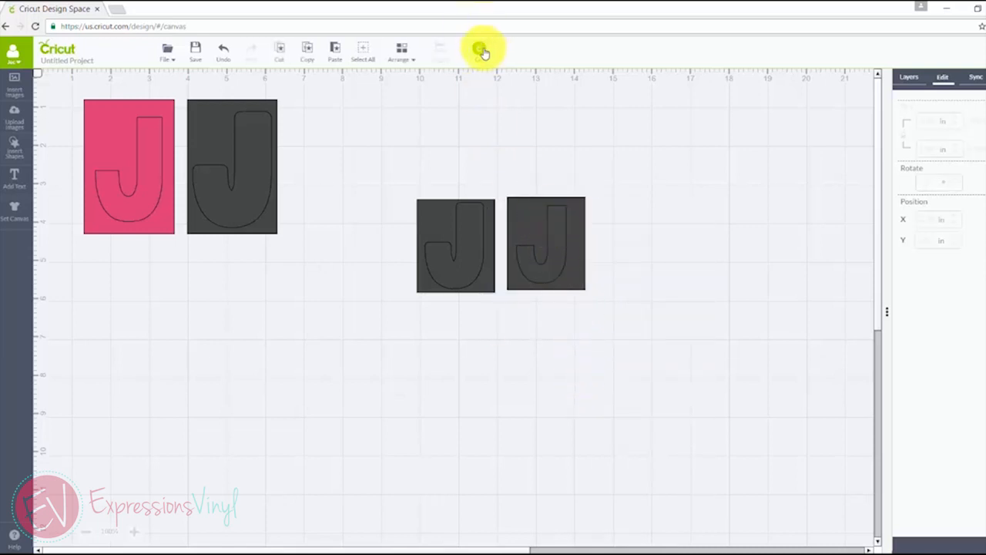
Send the attached J designs to the mat preview with Go
click(484, 50)
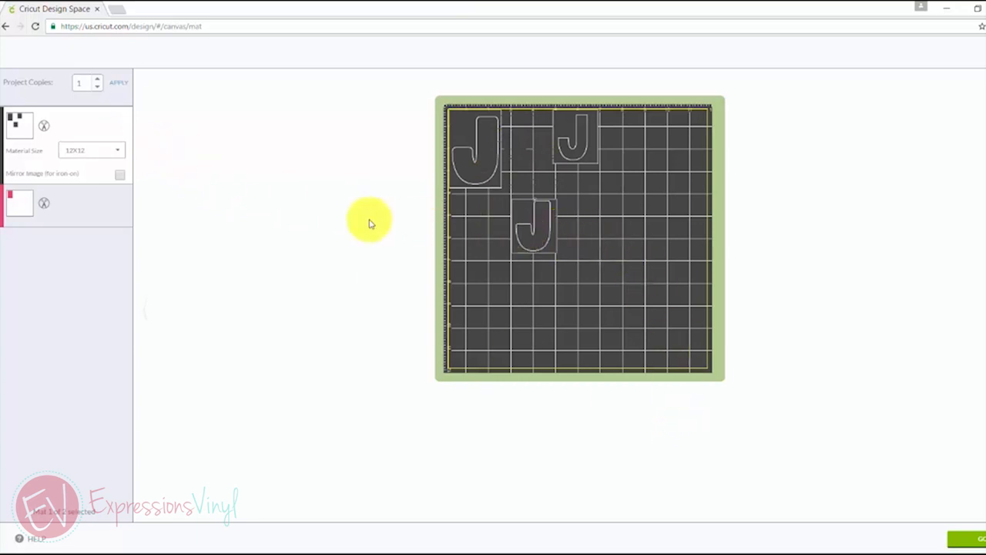
mouse_move(336, 224)
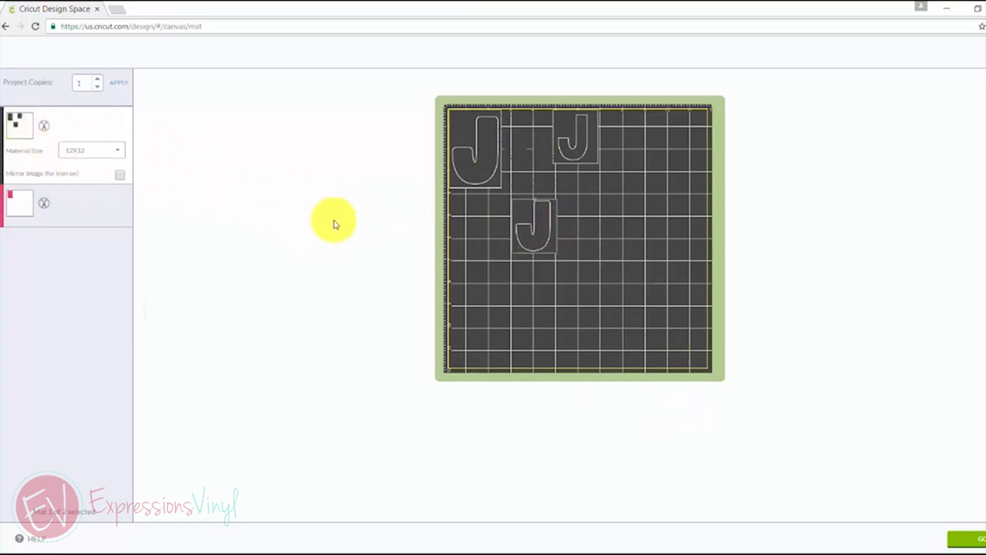